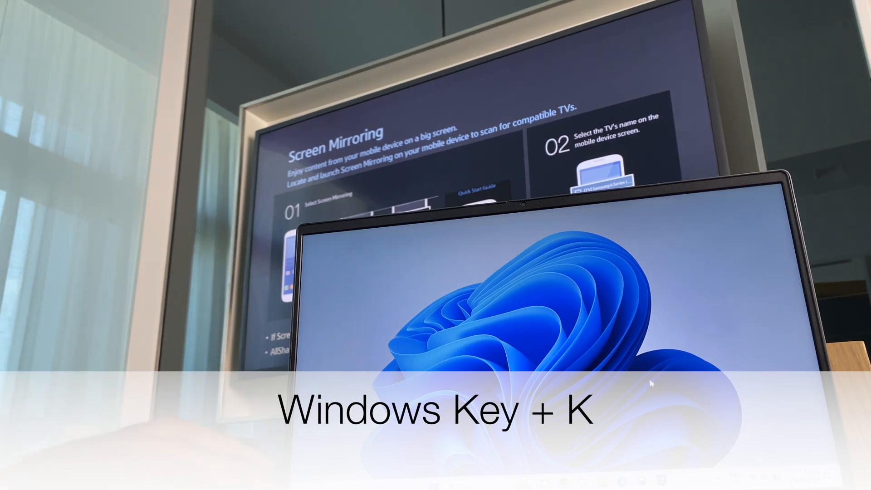
Bring up the Cast panel (Win+K) listing the Samsung 6 Series TV
key(Win+K)
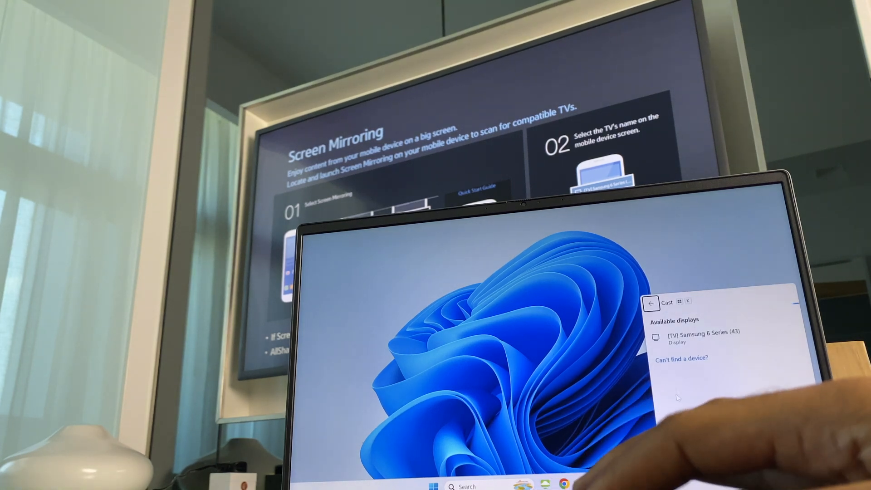
Connect wirelessly to the Samsung 6 Series (43) TV from the Cast list
click(702, 336)
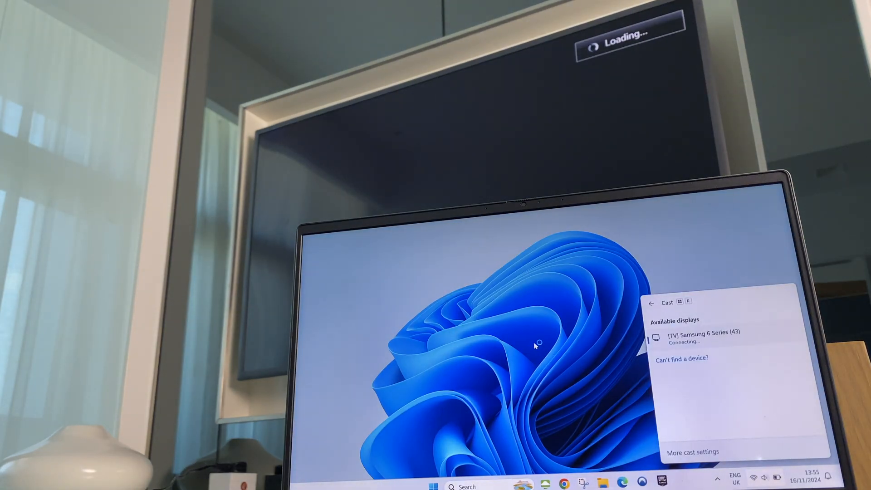
click(706, 335)
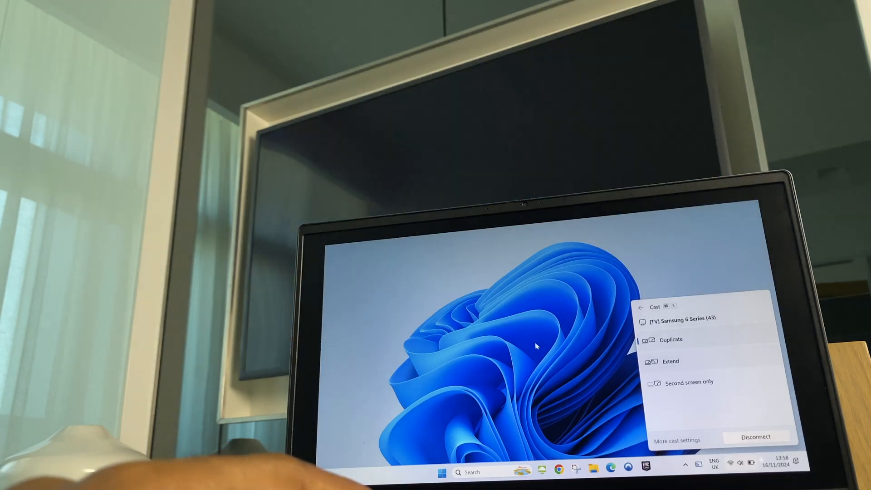
Switch the TV to Extend mode and go on to the full Display settings
click(671, 339)
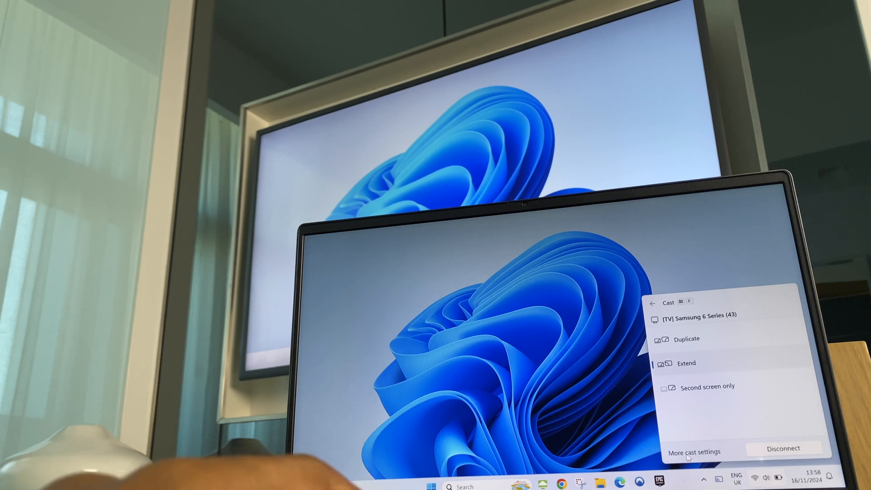
click(694, 452)
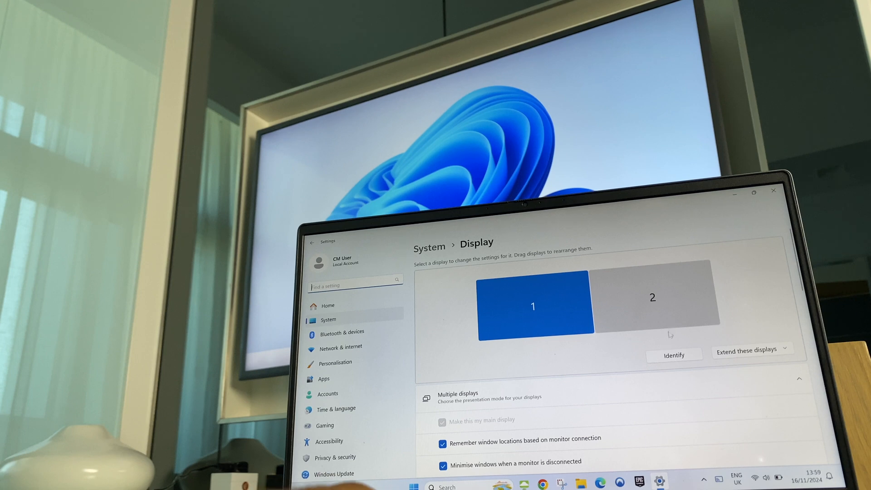
Identify which number belongs to the laptop and the TV on the Display page
click(674, 355)
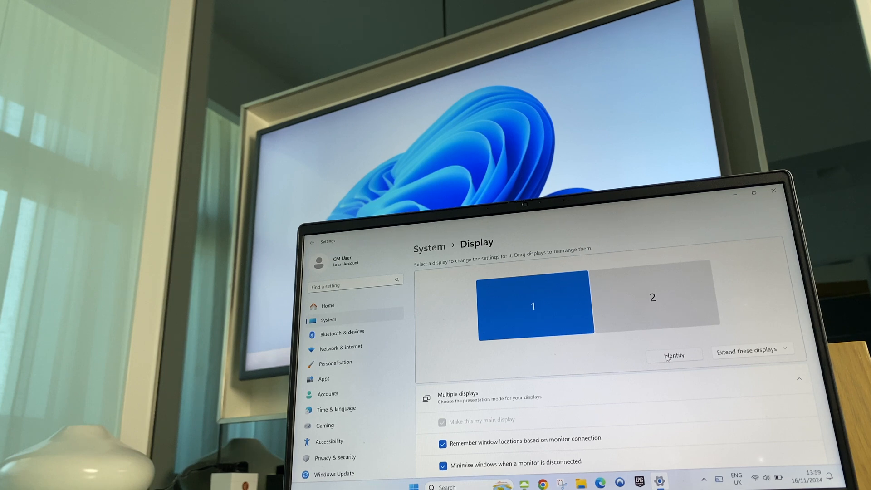
click(674, 355)
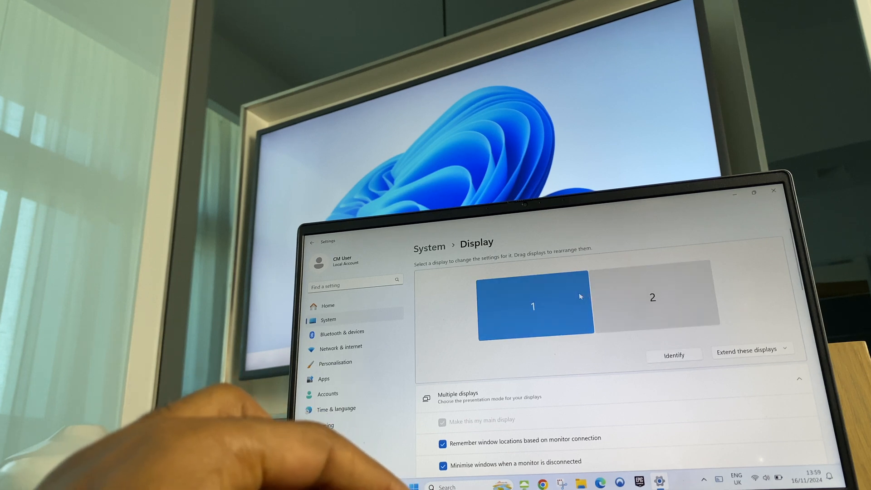
Arrange display 1 (laptop) centred directly below display 2 (TV) and apply it
drag(534, 305, 547, 338)
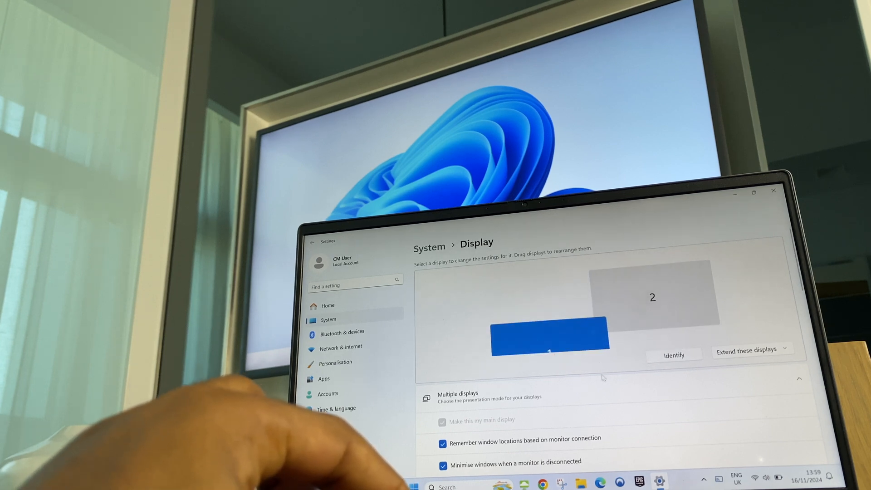
drag(550, 337, 593, 321)
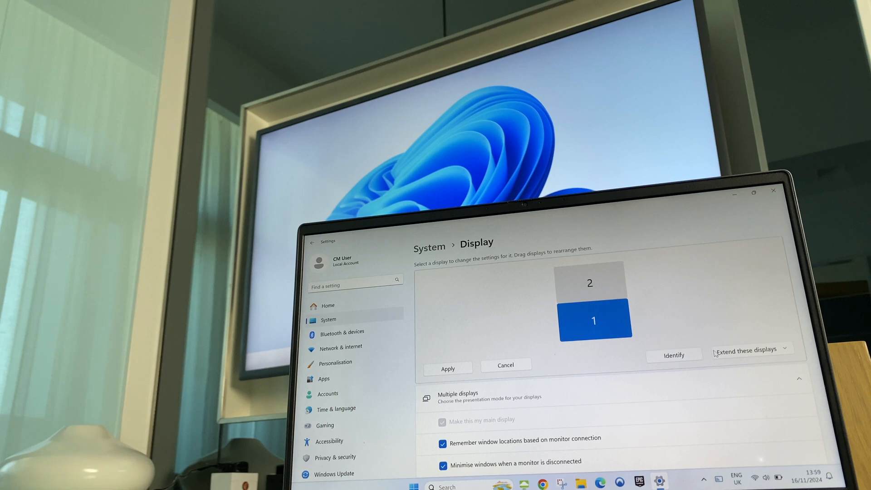
mouse_move(542, 272)
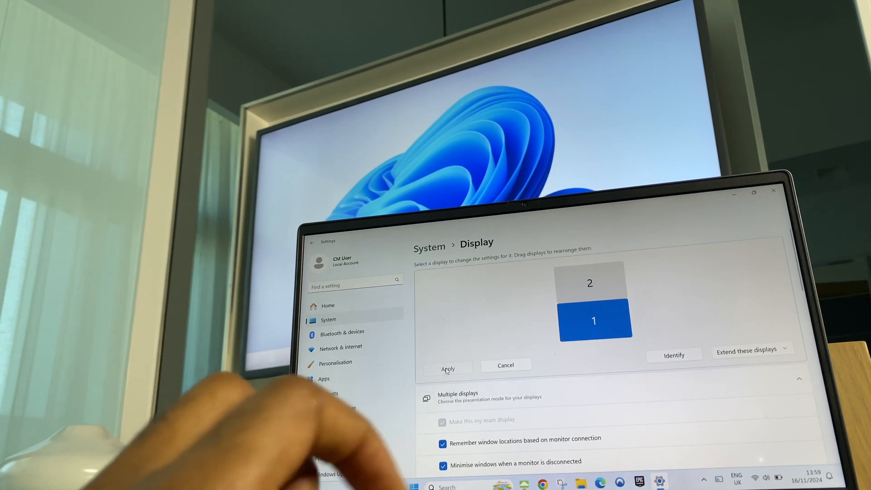
click(447, 368)
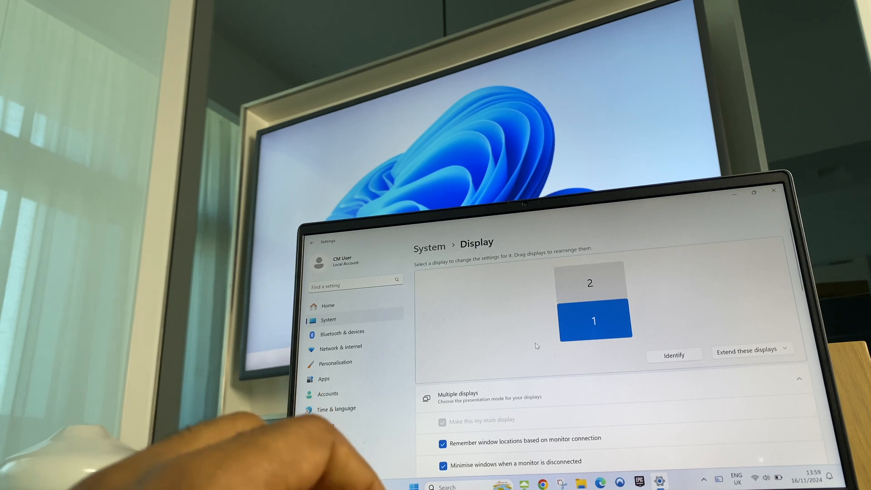